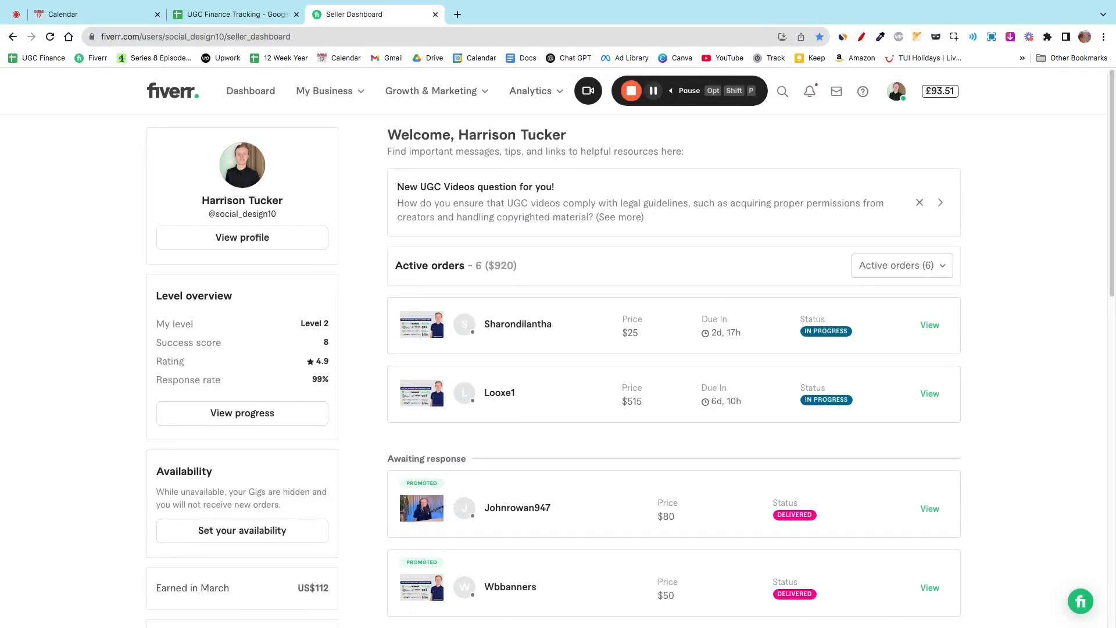
Expand the Growth & Marketing menu to list Fiverr Ads and Level Overview
click(653, 91)
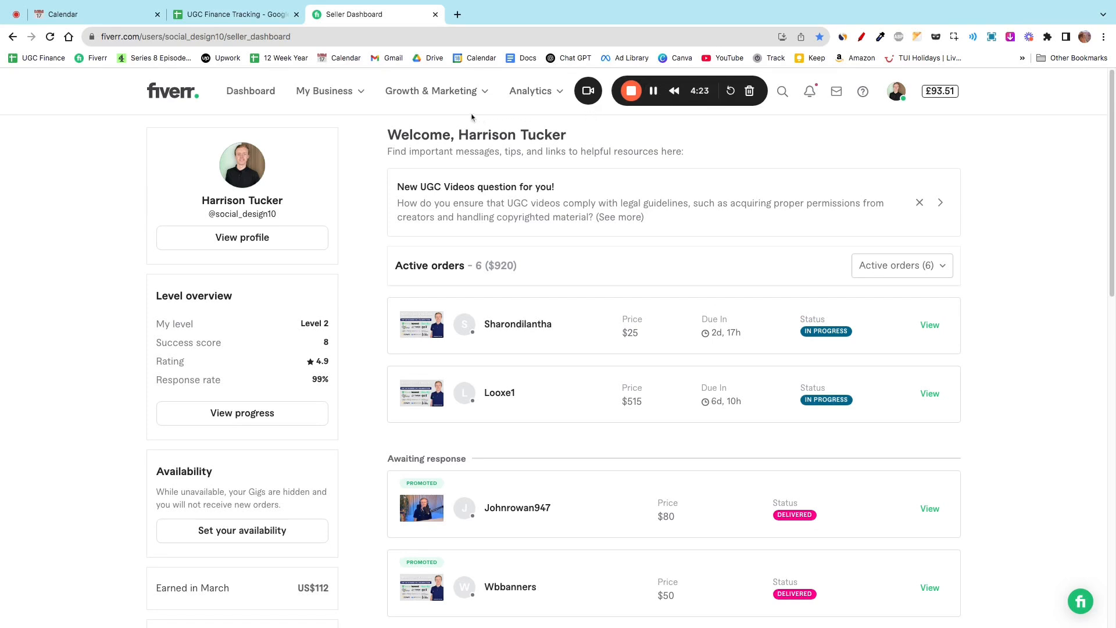
click(432, 91)
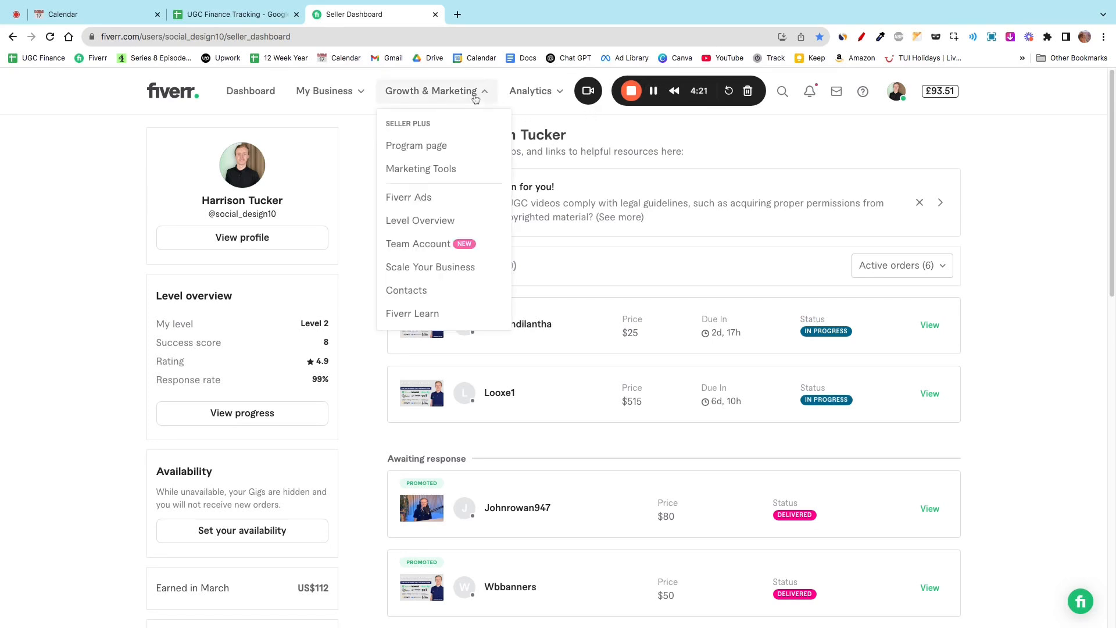
mouse_move(409, 205)
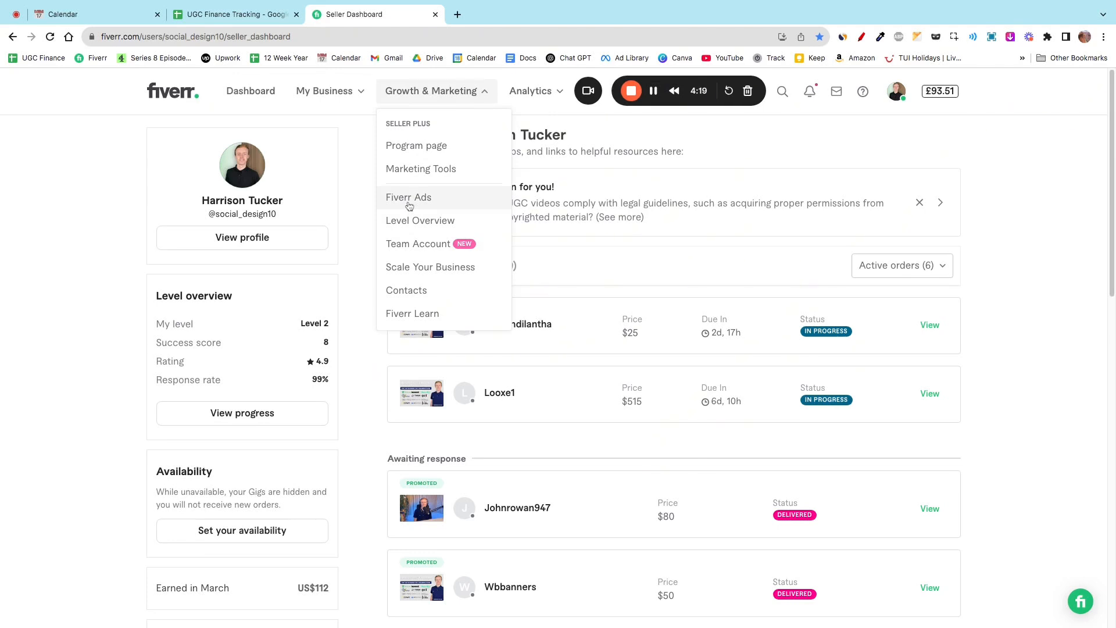
Go to the Fiverr Ads page showing ad overview stats and the campaign list
click(408, 197)
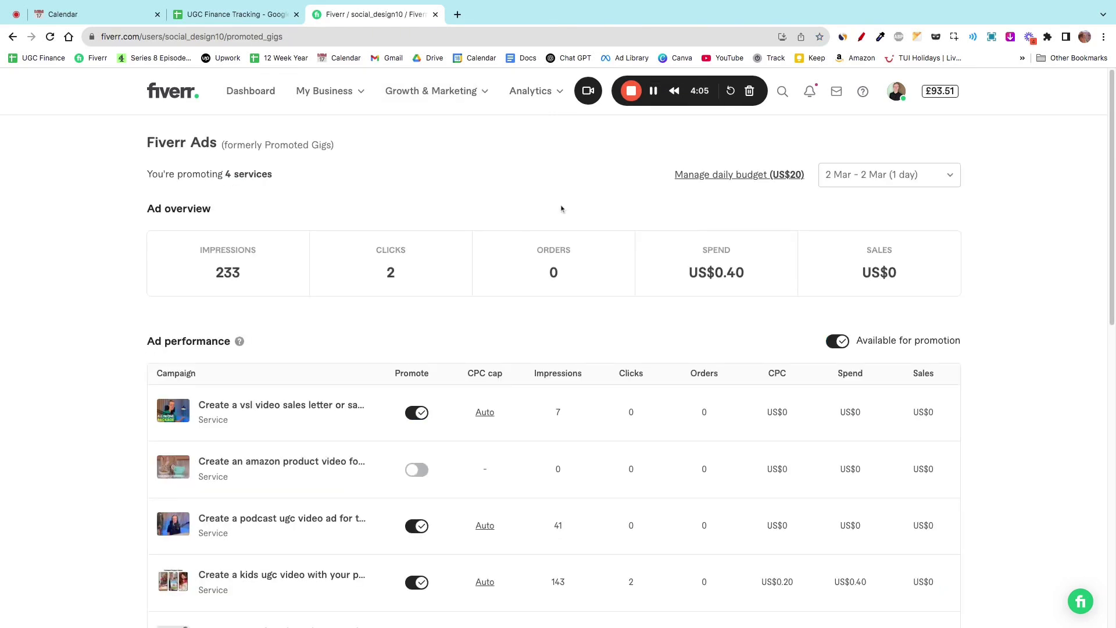
mouse_move(307, 290)
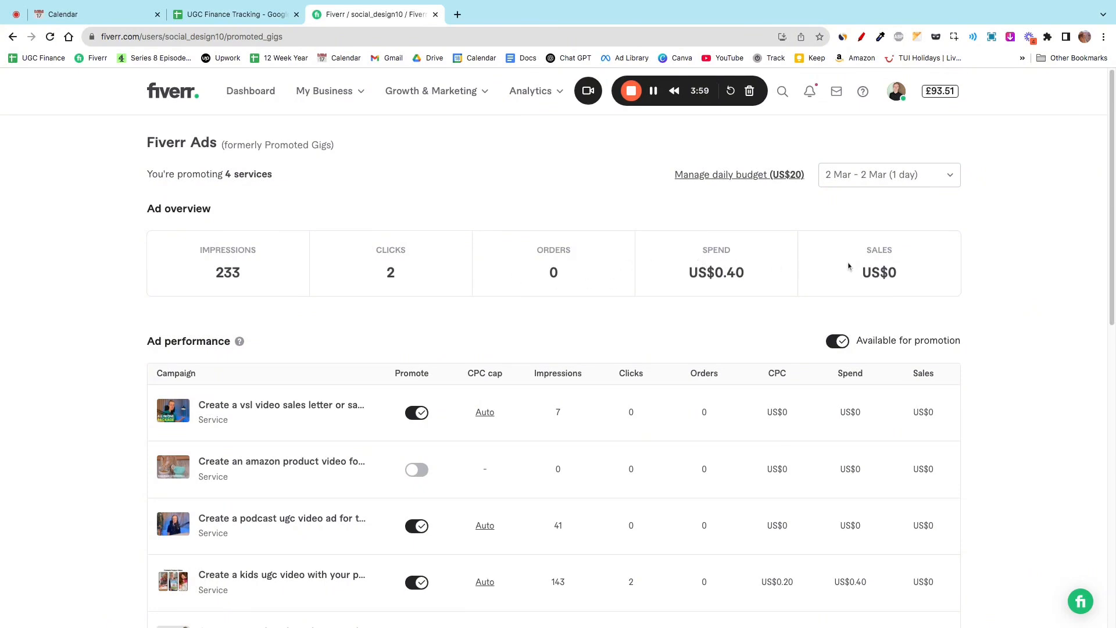
mouse_move(740, 185)
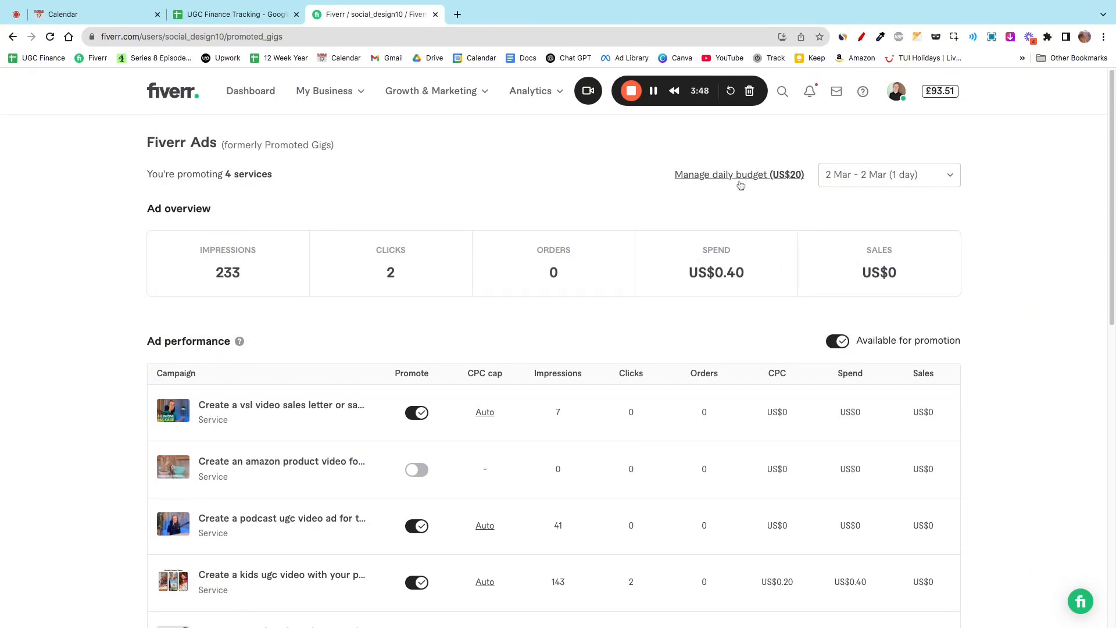
click(740, 175)
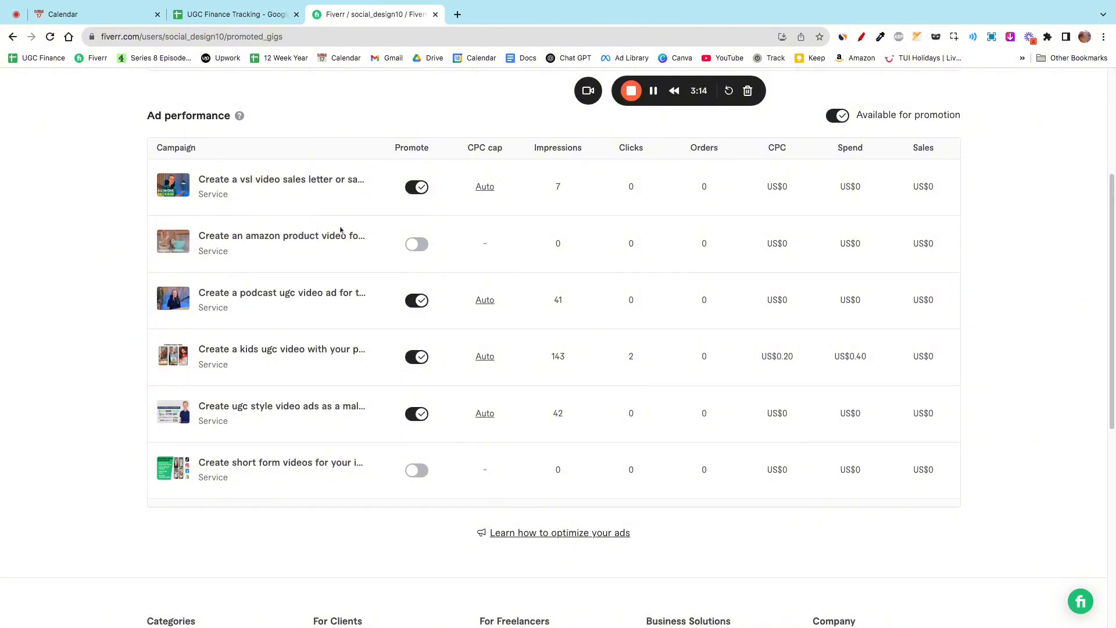
Toggle the VSL video gig's Promote switch off and on, then set the range to Last month
click(416, 188)
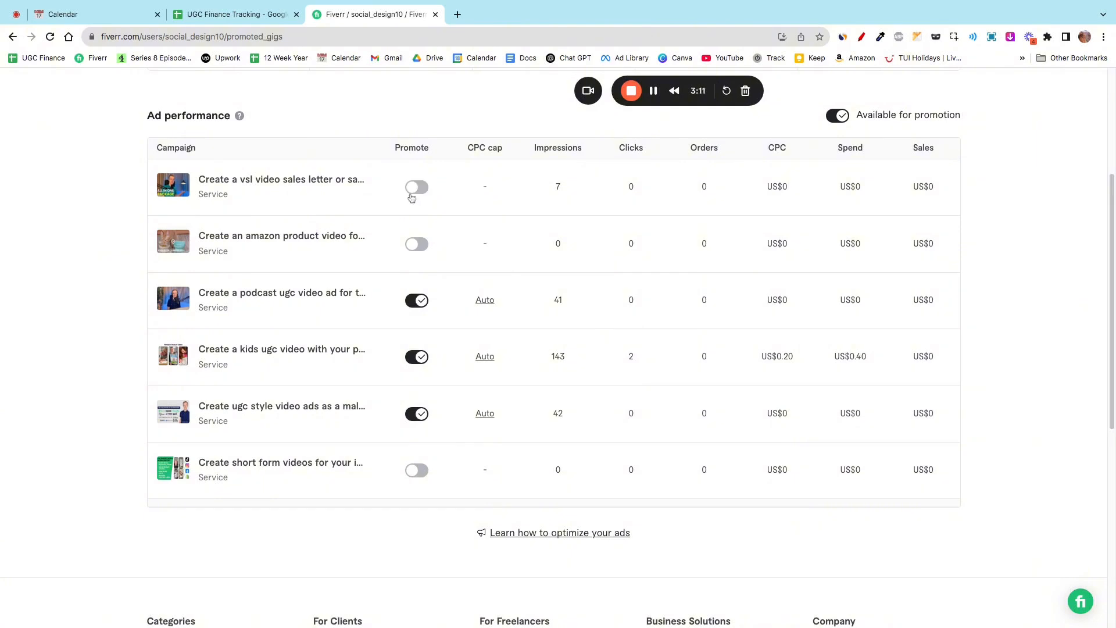
click(417, 187)
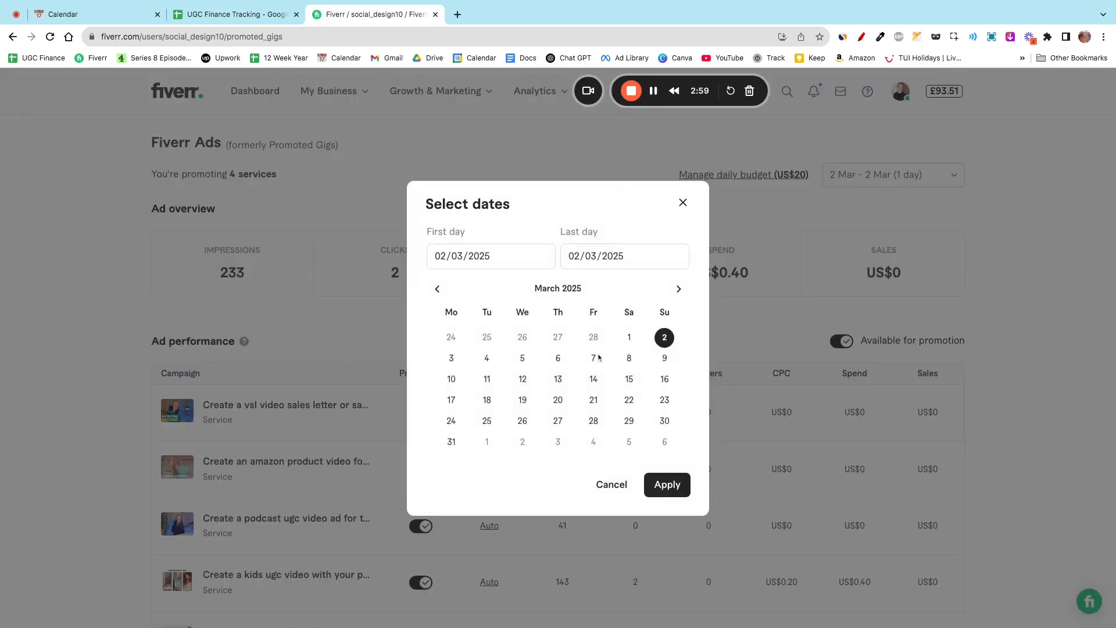
click(437, 288)
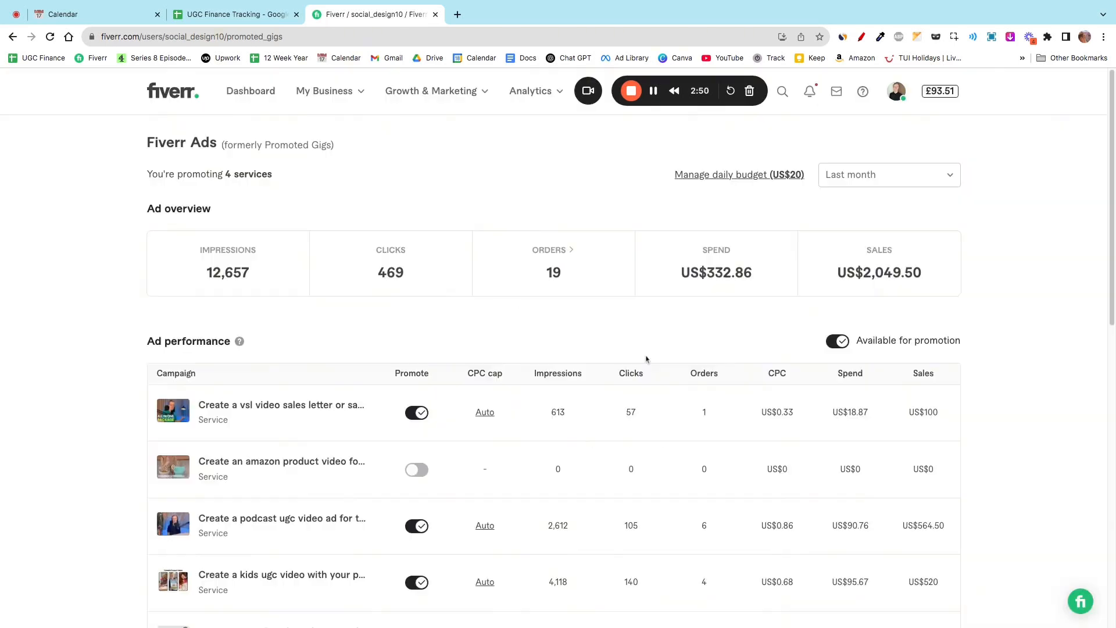
mouse_move(713, 295)
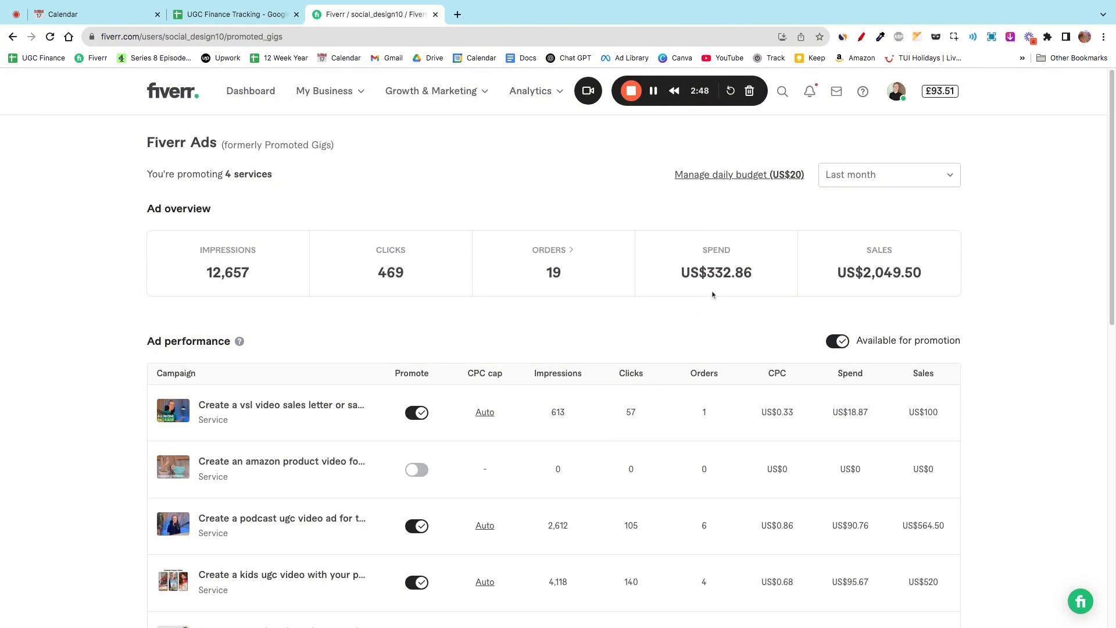
mouse_move(907, 292)
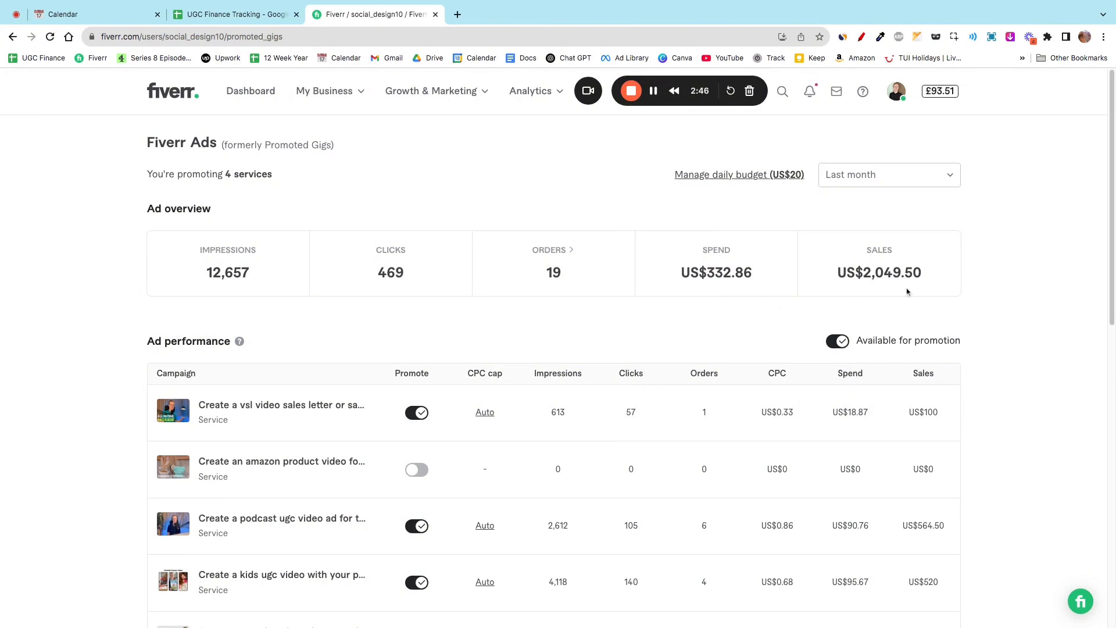
mouse_move(903, 288)
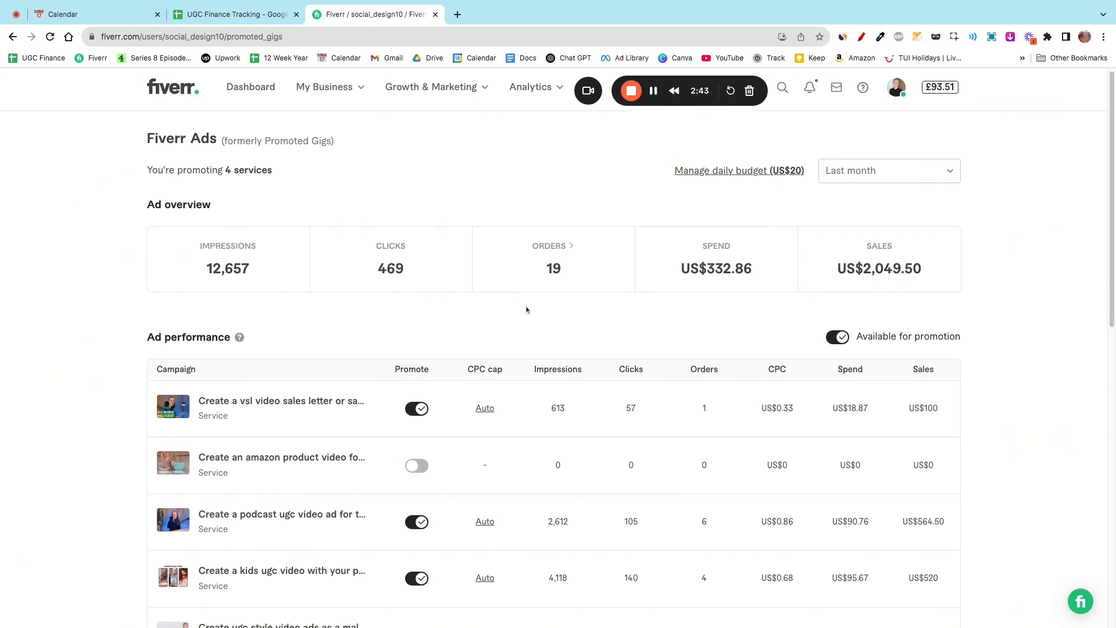
scroll(down, 3)
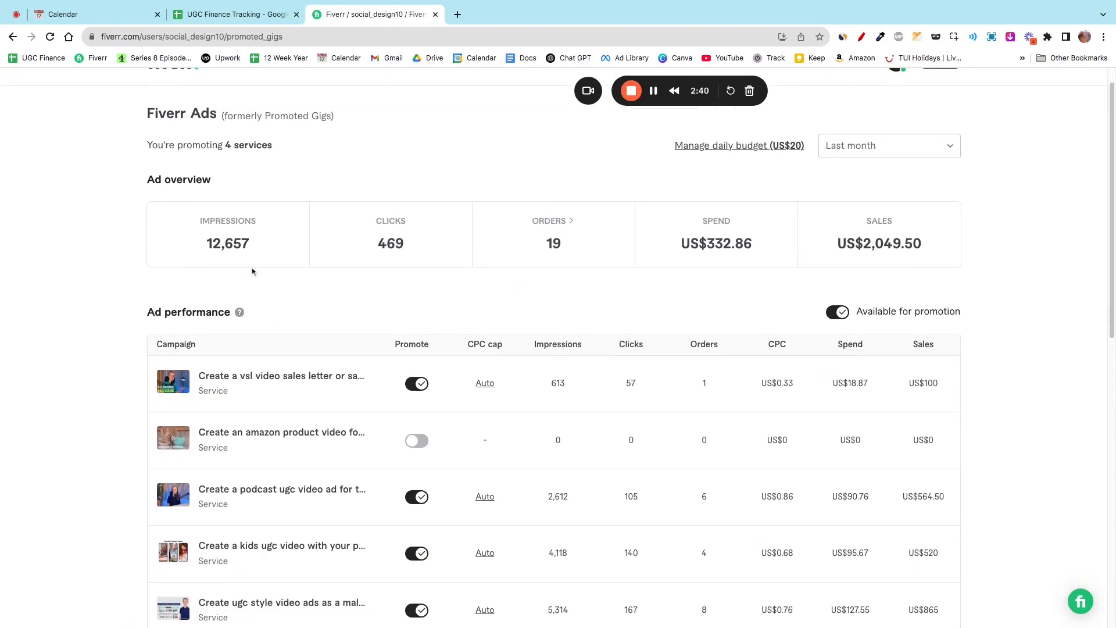
scroll(down, 3)
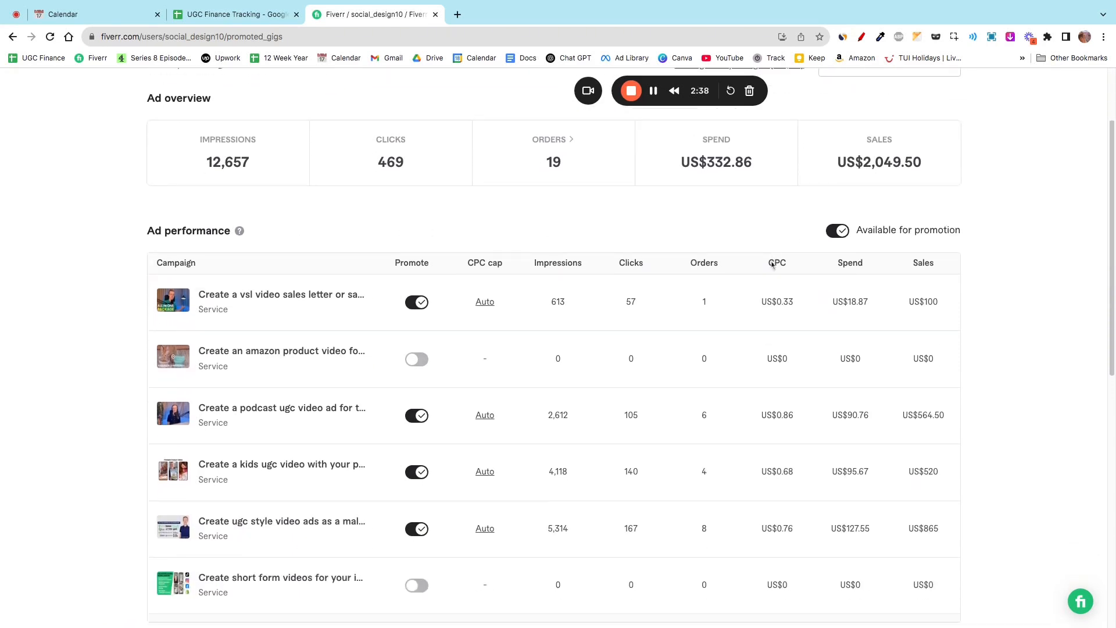
scroll(down, 3)
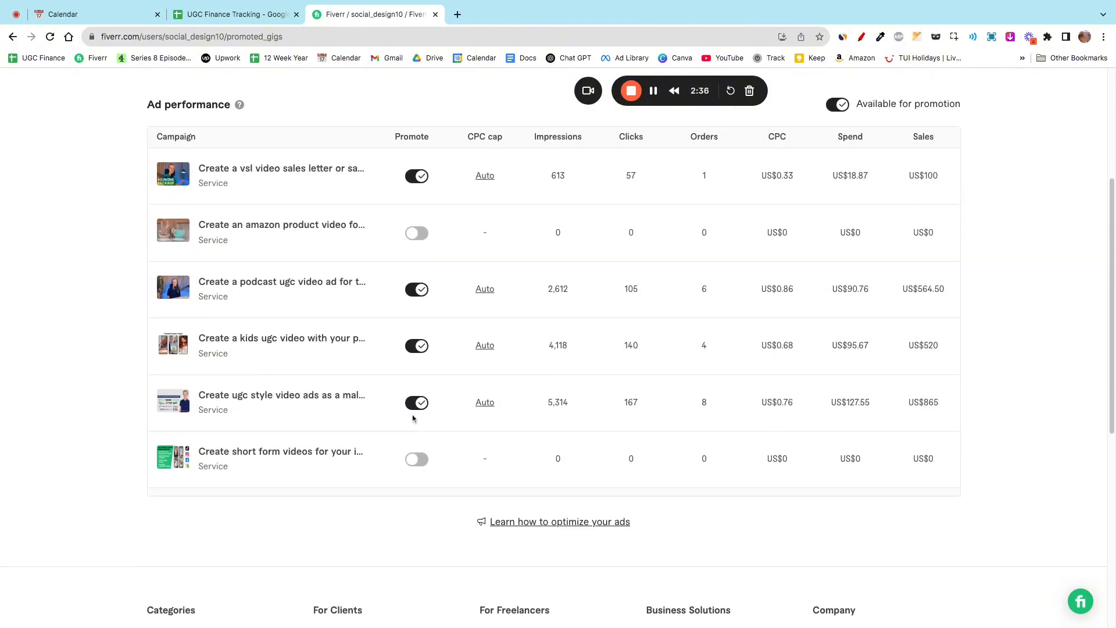